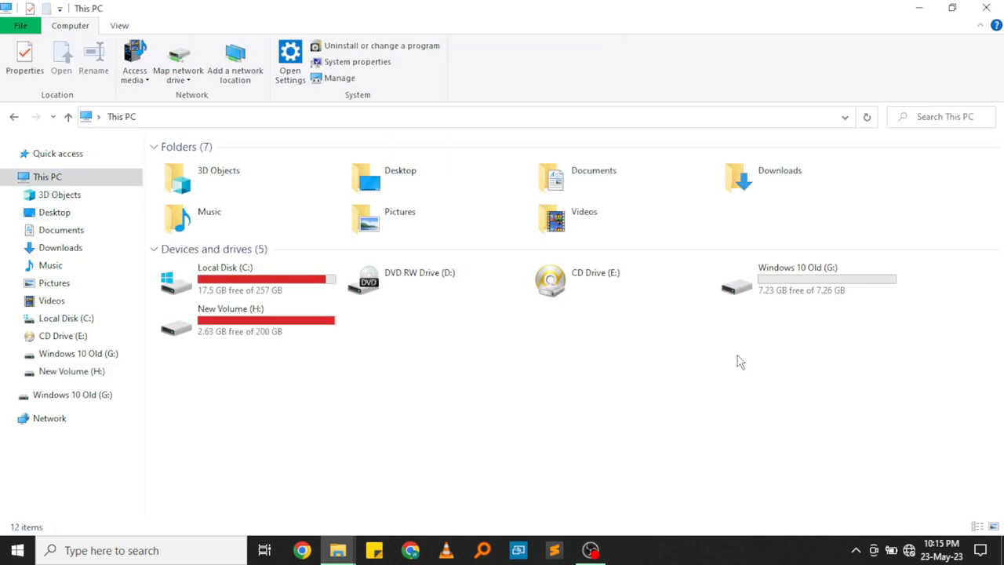
Launch Rufus from the rufus-3.21.exe shortcut with the Windows 10 Old (G:) drive detected.
left_click(803, 282)
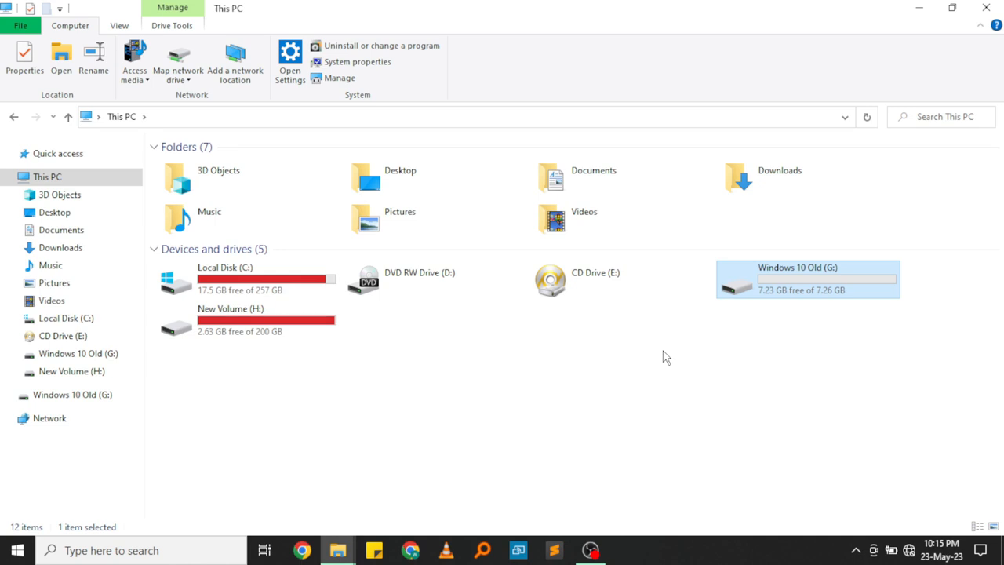
mouse_move(802, 301)
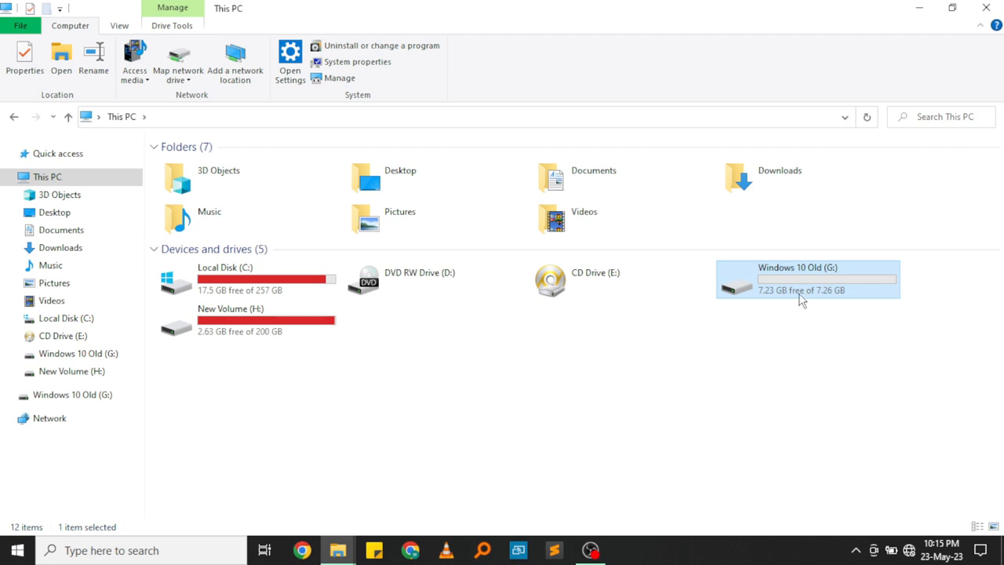
mouse_move(801, 301)
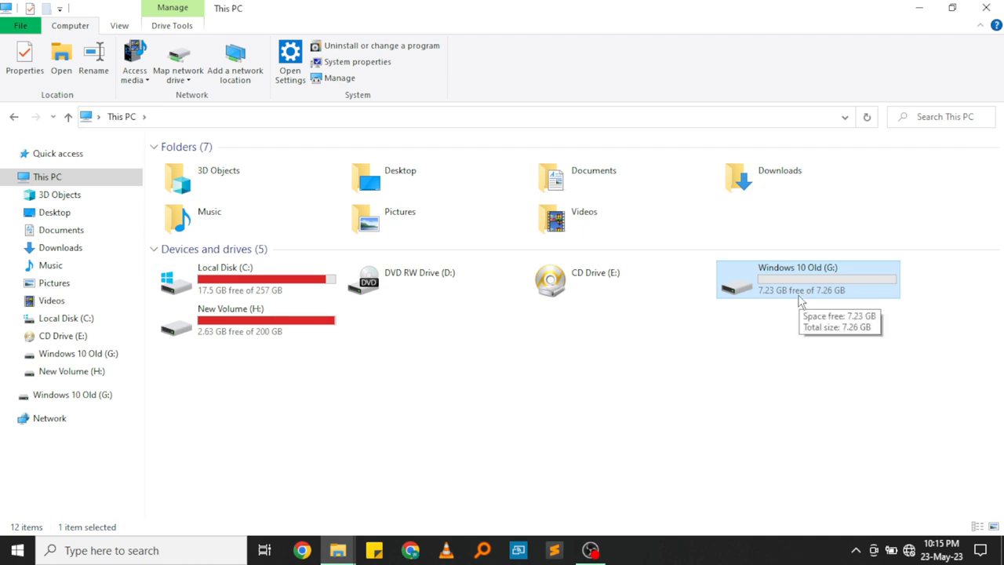
mouse_move(793, 290)
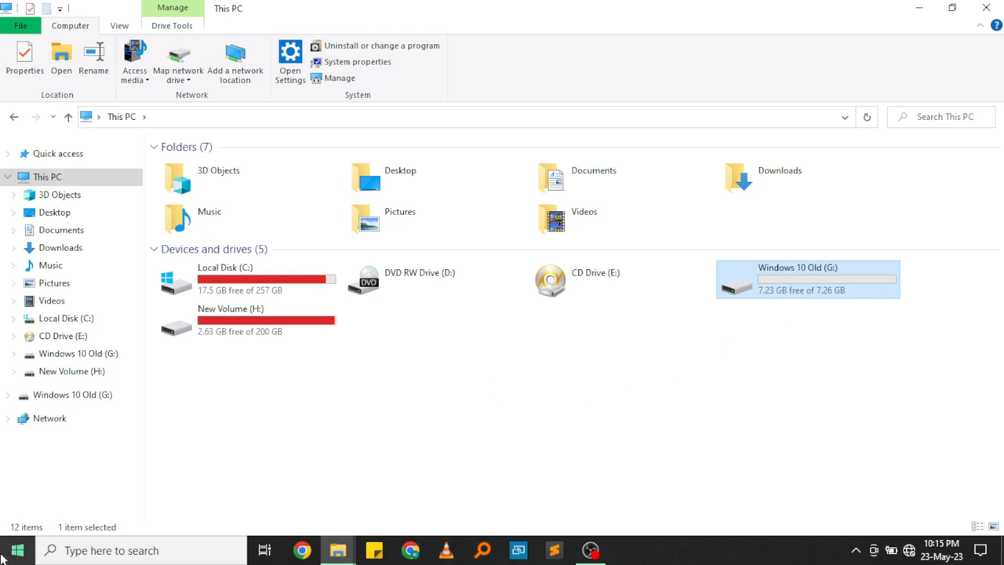
left_click(10, 549)
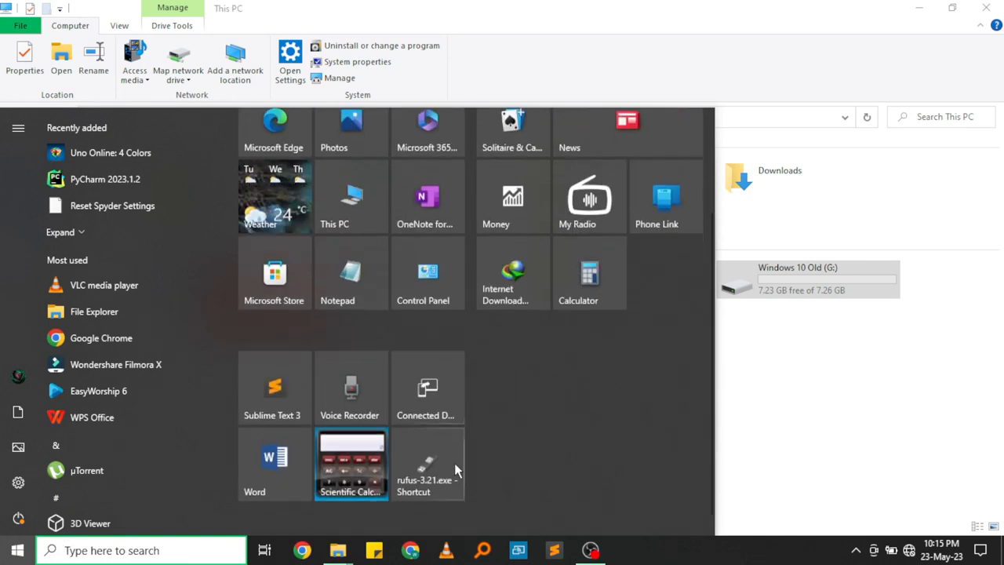
scroll("down", 3)
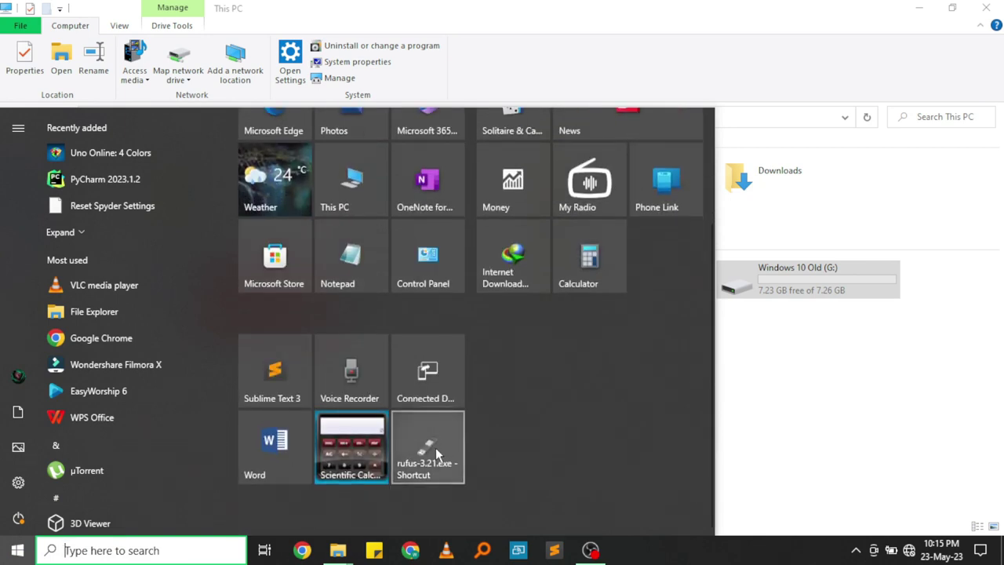
double_click(427, 447)
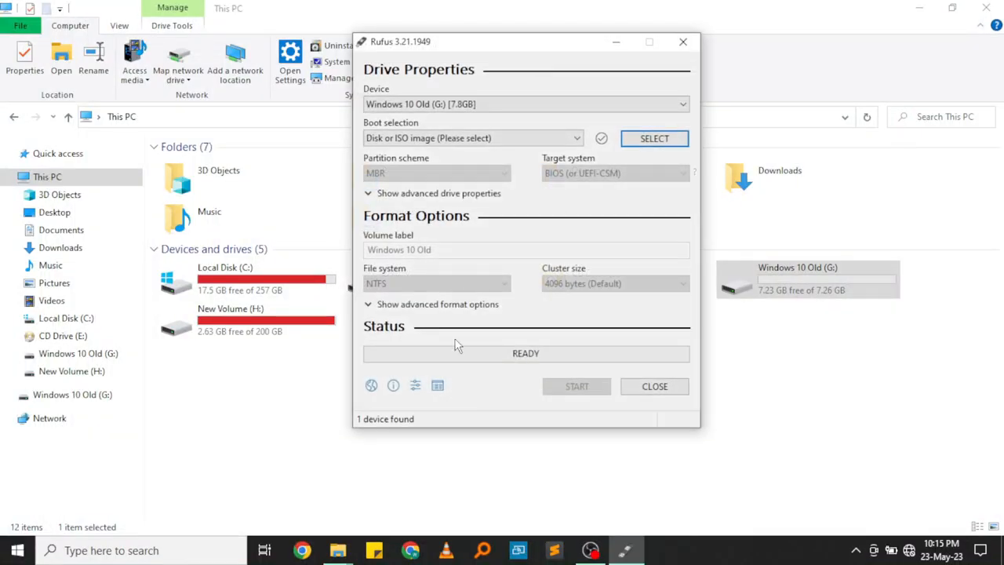
mouse_move(535, 61)
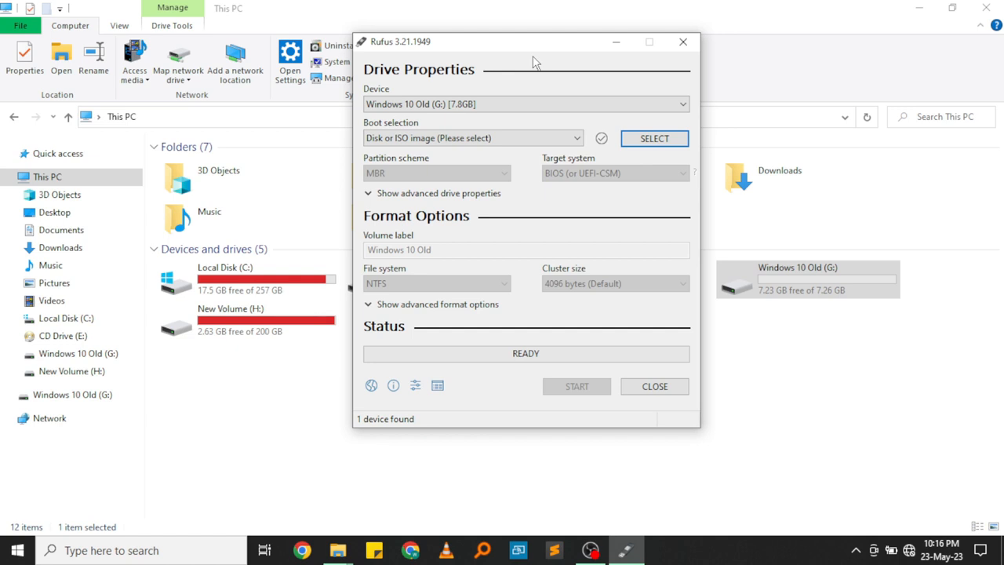
mouse_move(516, 39)
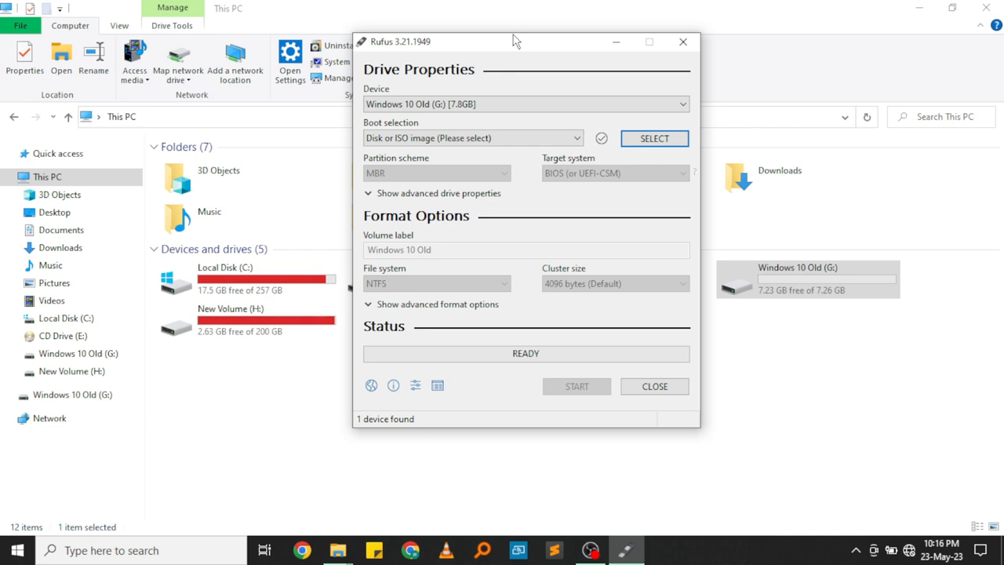
left_click_drag(516, 41, 518, 50)
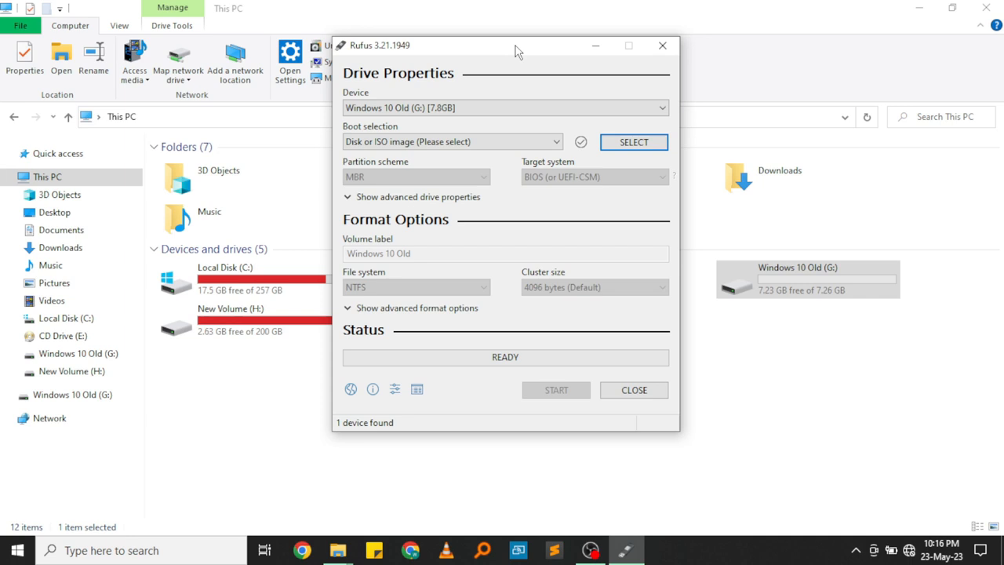
mouse_move(466, 169)
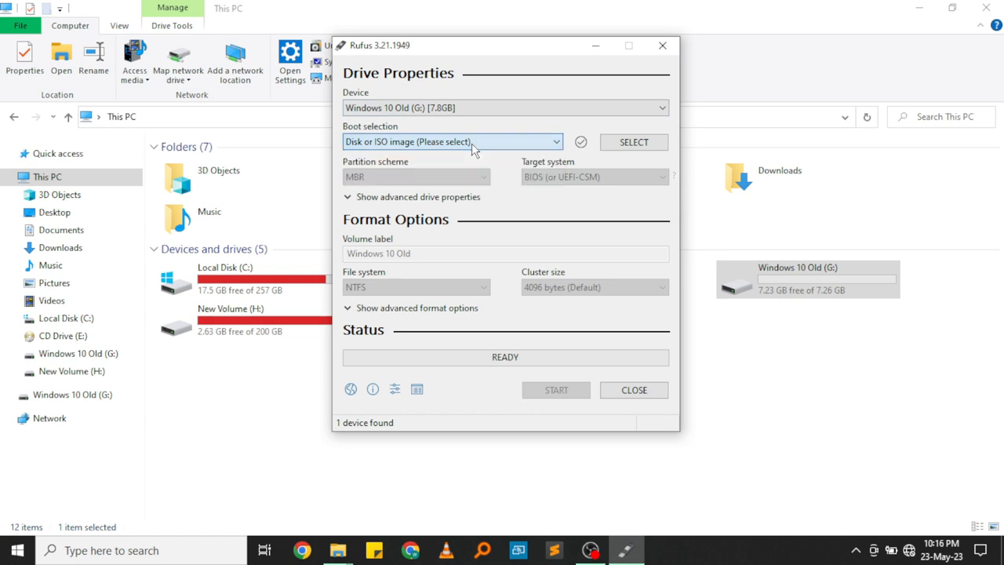
mouse_move(581, 129)
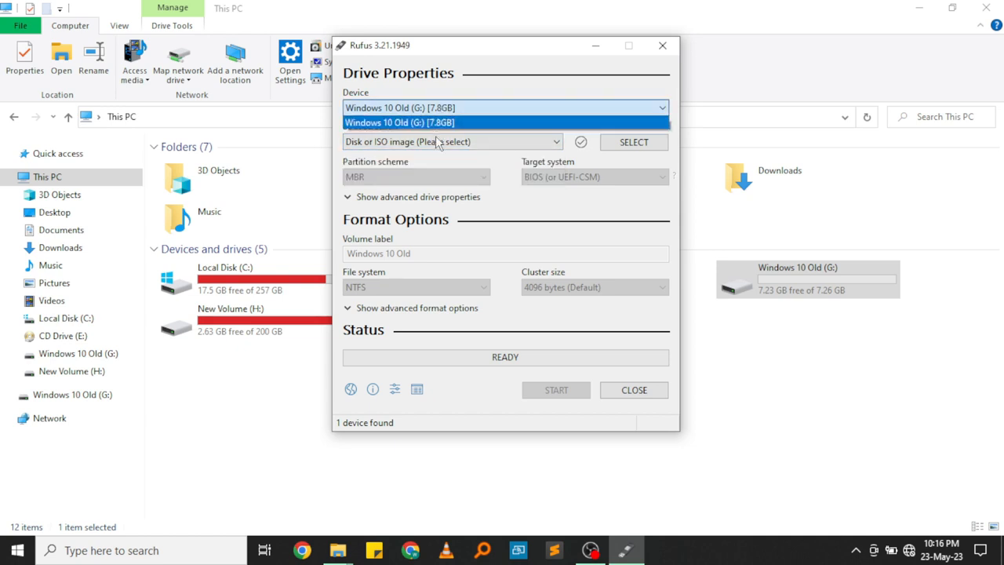
mouse_move(436, 131)
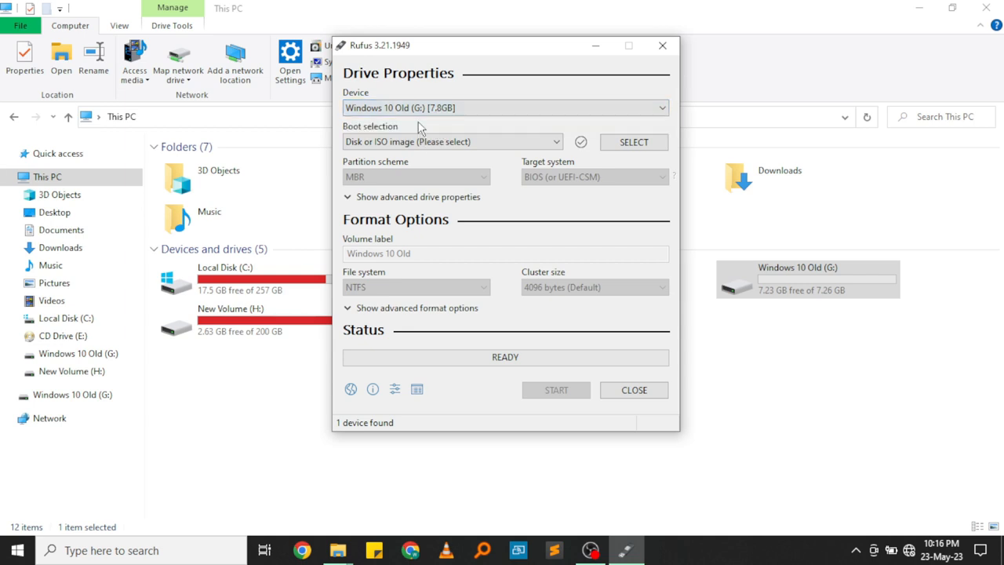
mouse_move(608, 163)
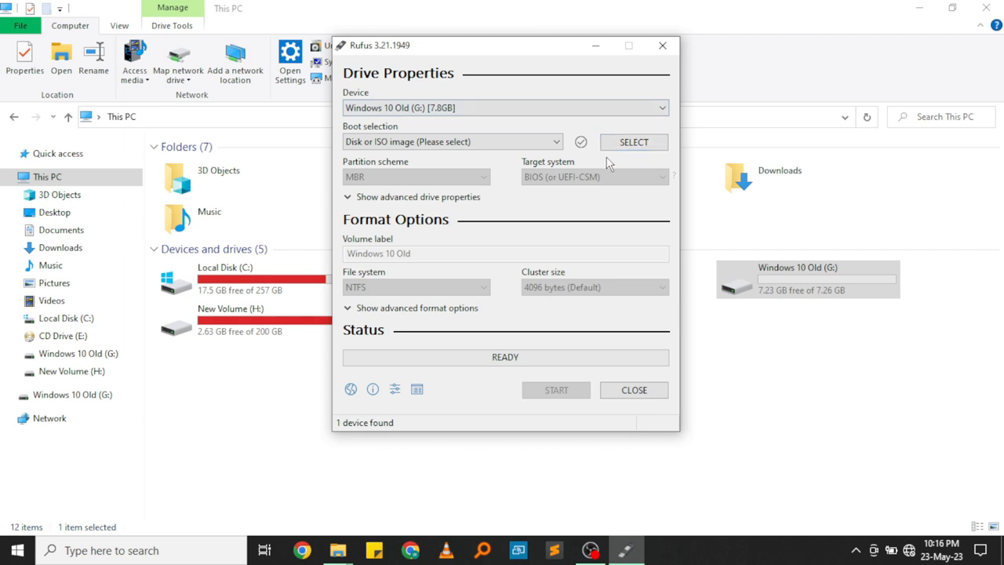
mouse_move(629, 144)
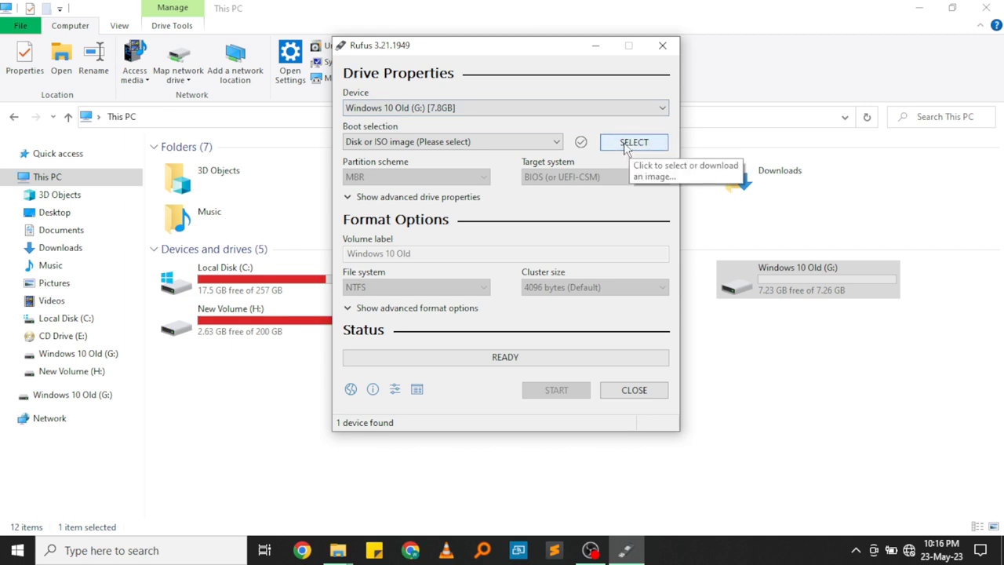
Browse to the Windows 10 Old folder and select Windows 10 Old.iso as the image.
left_click(634, 141)
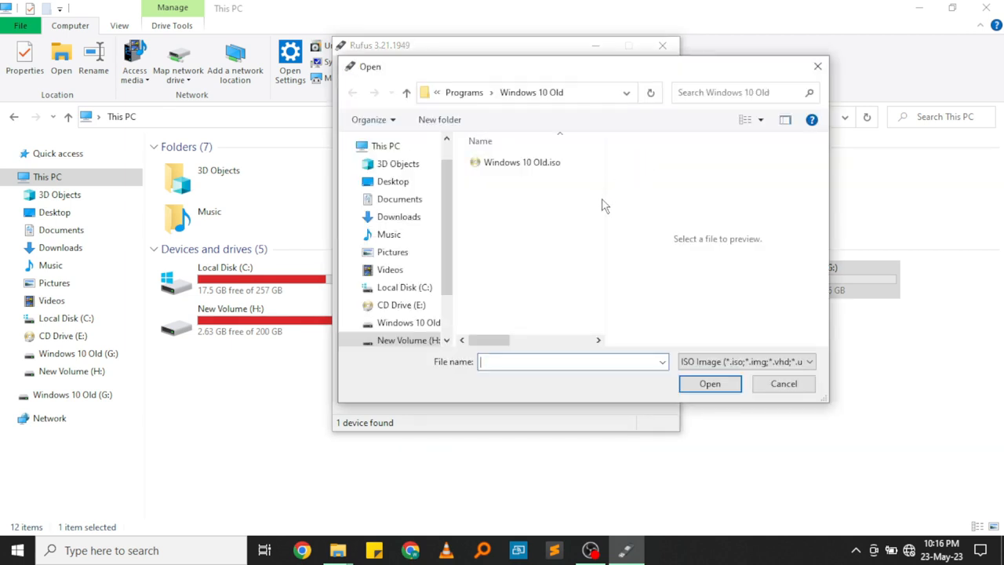
left_click(521, 162)
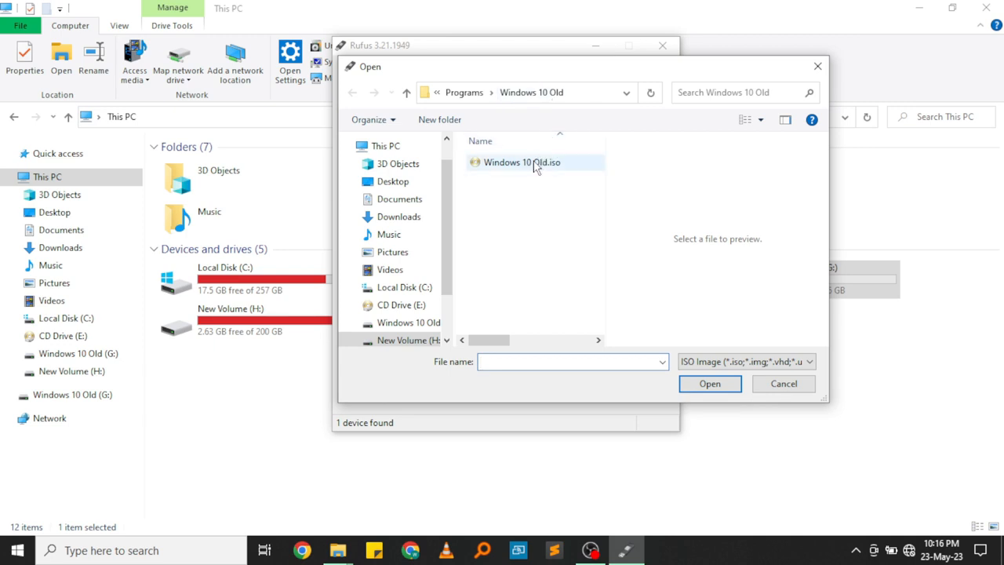
mouse_move(535, 163)
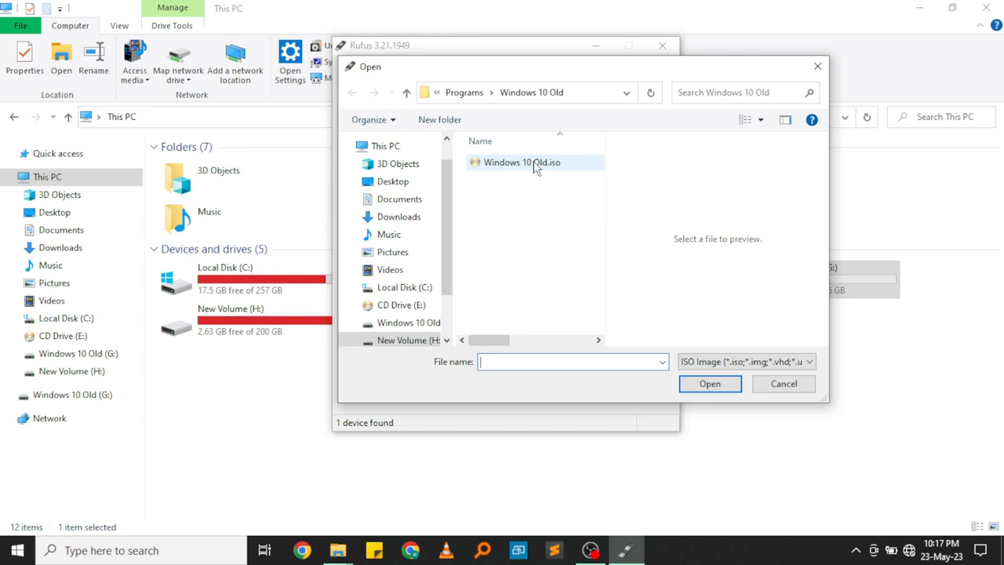
left_click(526, 162)
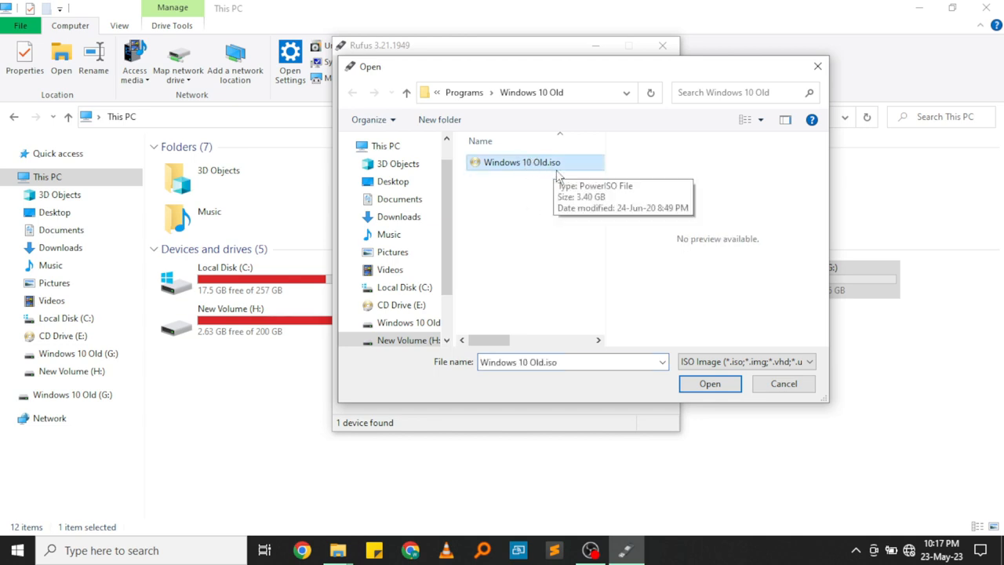
mouse_move(546, 169)
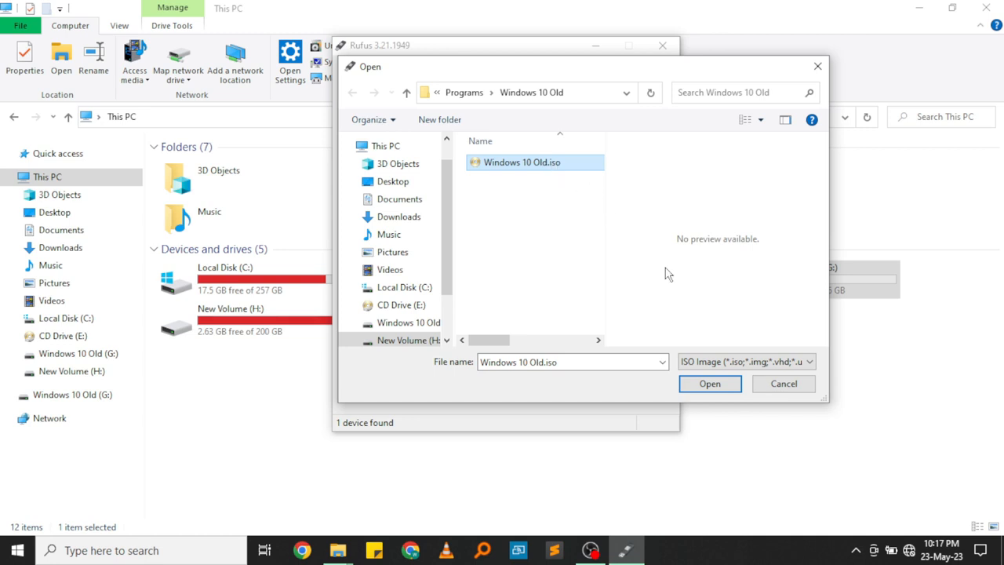
mouse_move(679, 335)
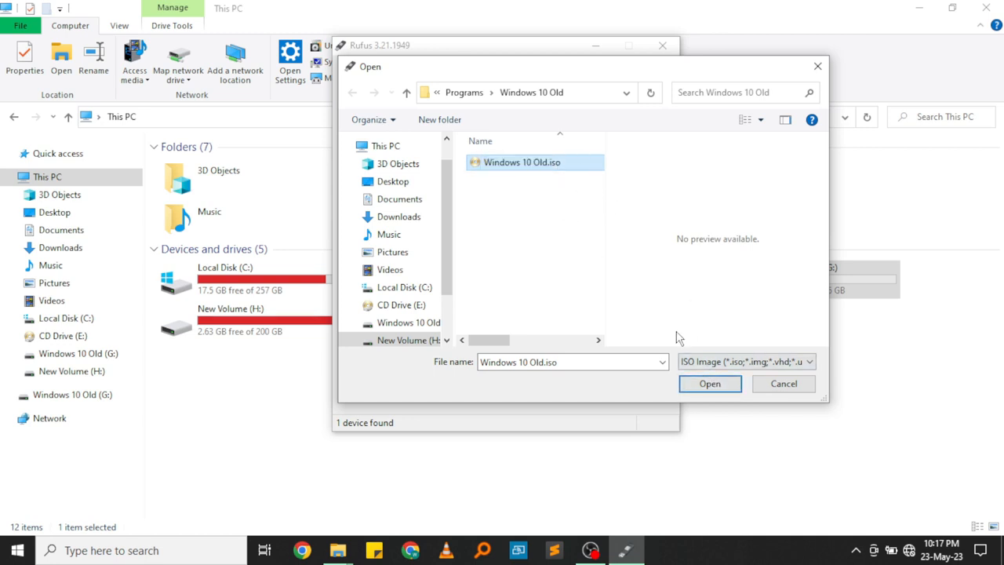
Load Windows 10 Old.iso as the boot image with Standard Windows installation as image option.
left_click(709, 383)
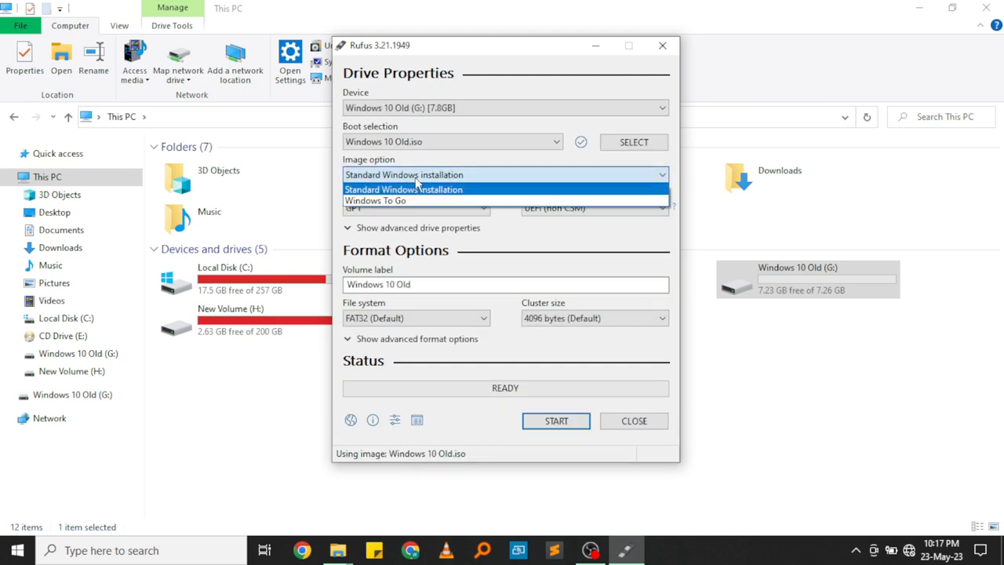
left_click(405, 188)
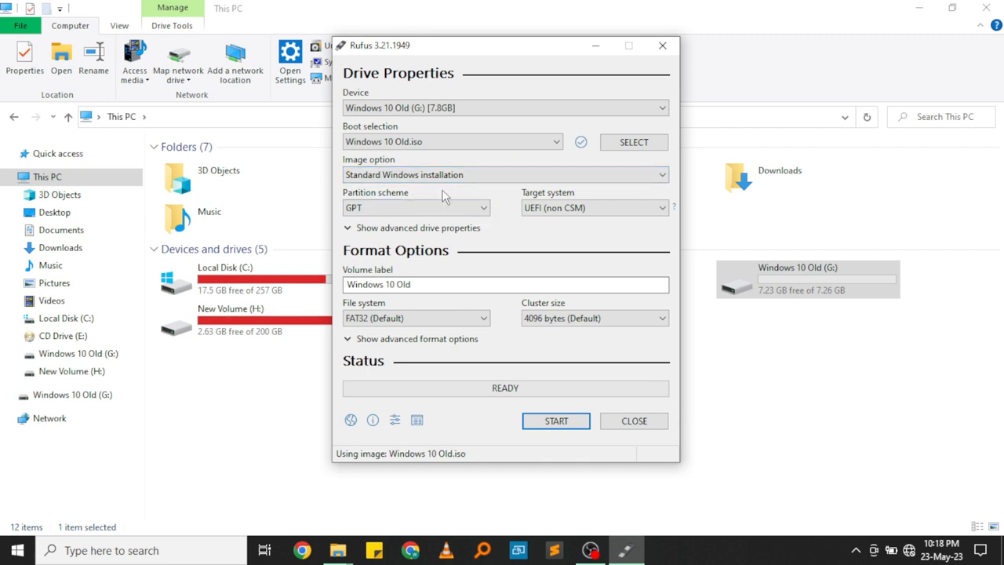
Set the partition scheme to MBR for BIOS (or UEFI-CSM) with NTFS file system.
left_click(416, 207)
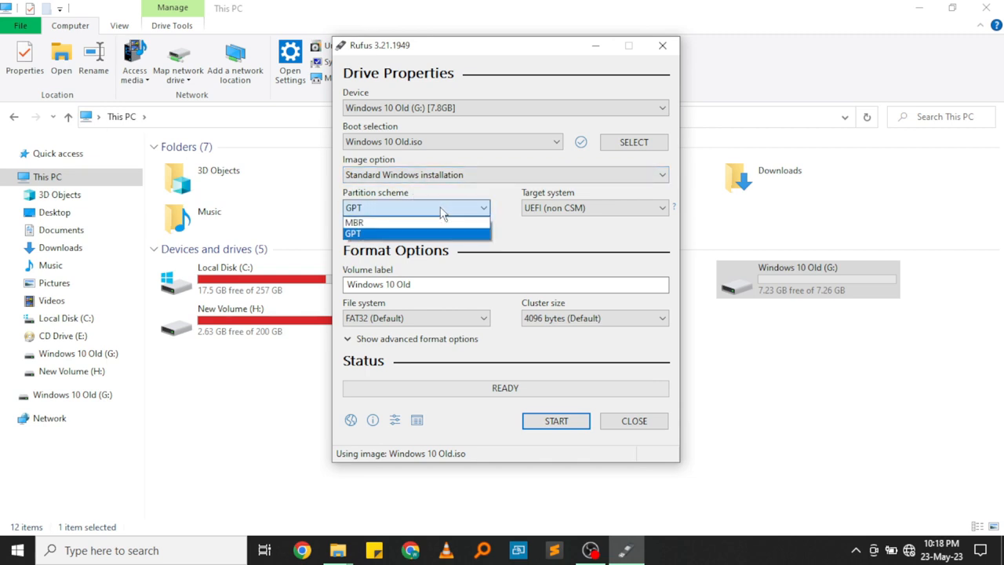
mouse_move(402, 226)
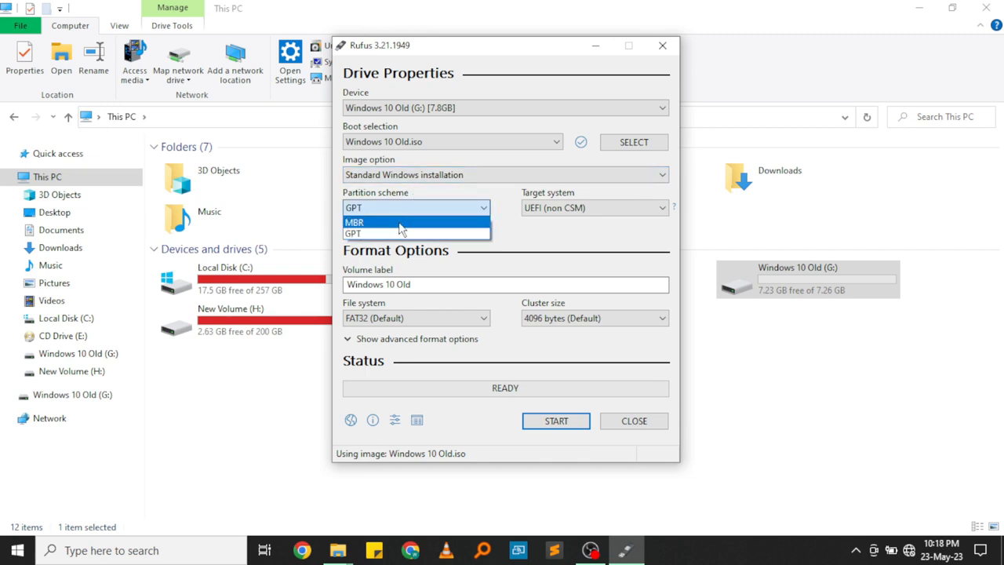
left_click(371, 222)
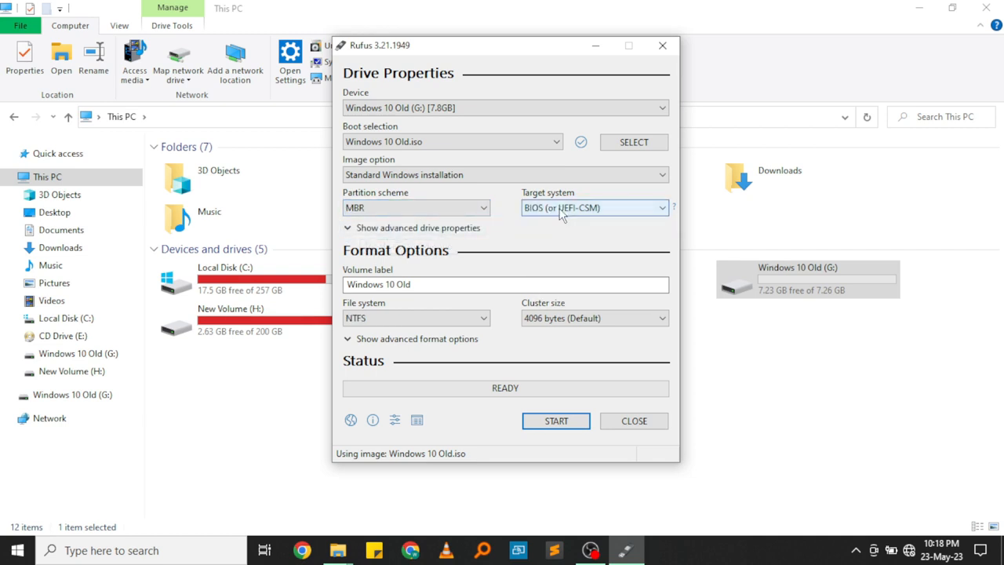
mouse_move(587, 236)
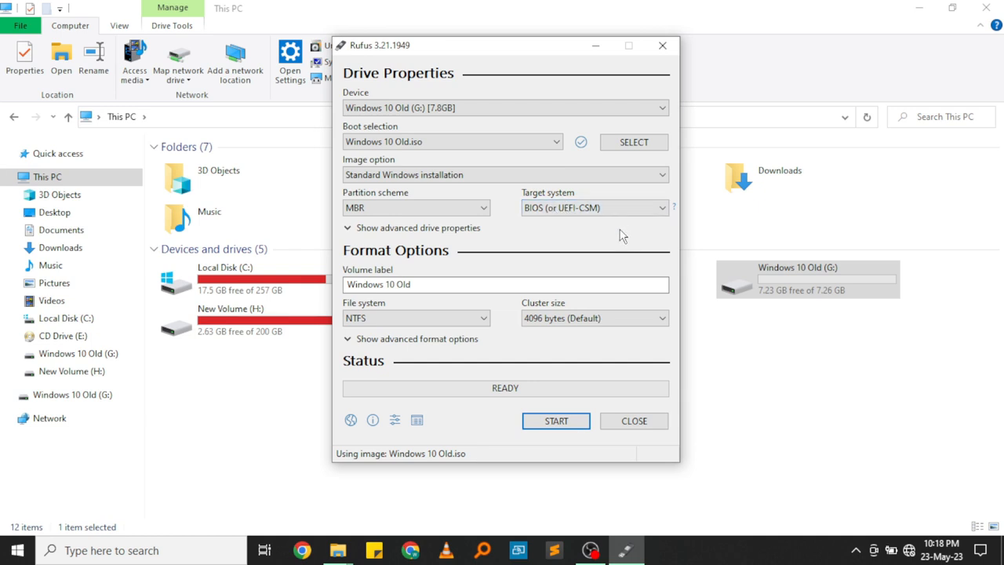
left_click(417, 317)
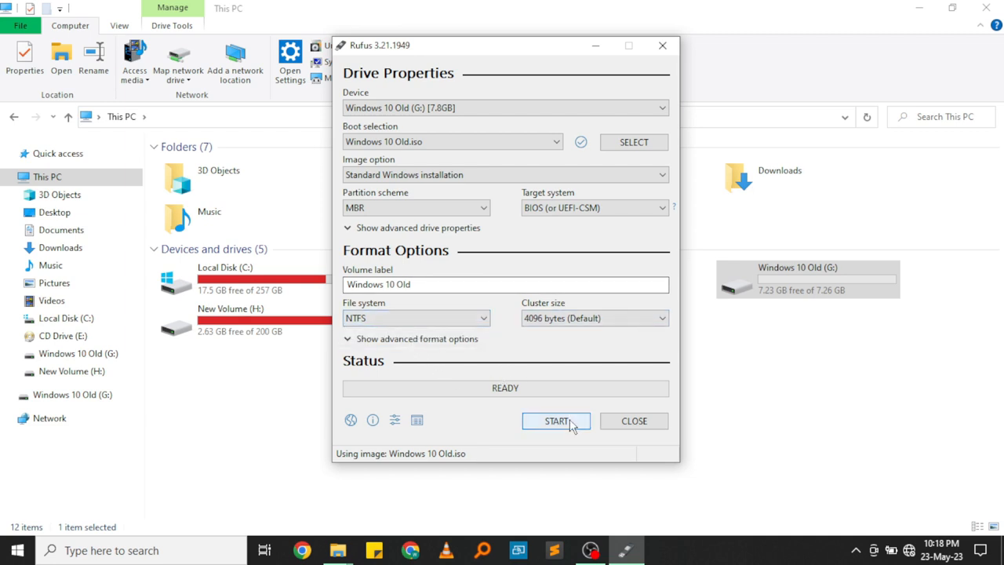
Start writing the image, keeping the default Windows customization options, reaching the data-destruction warning.
left_click(555, 420)
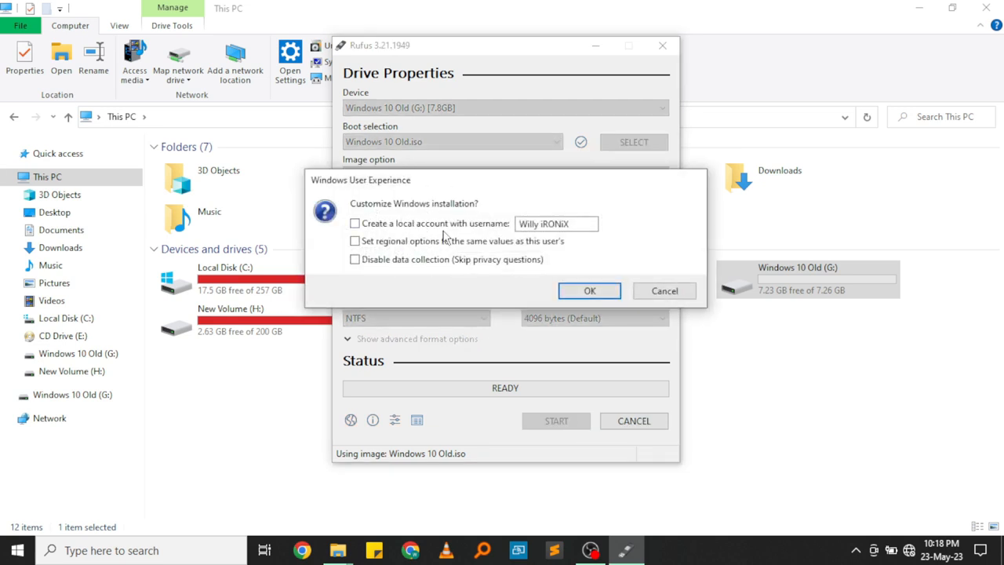
mouse_move(524, 297)
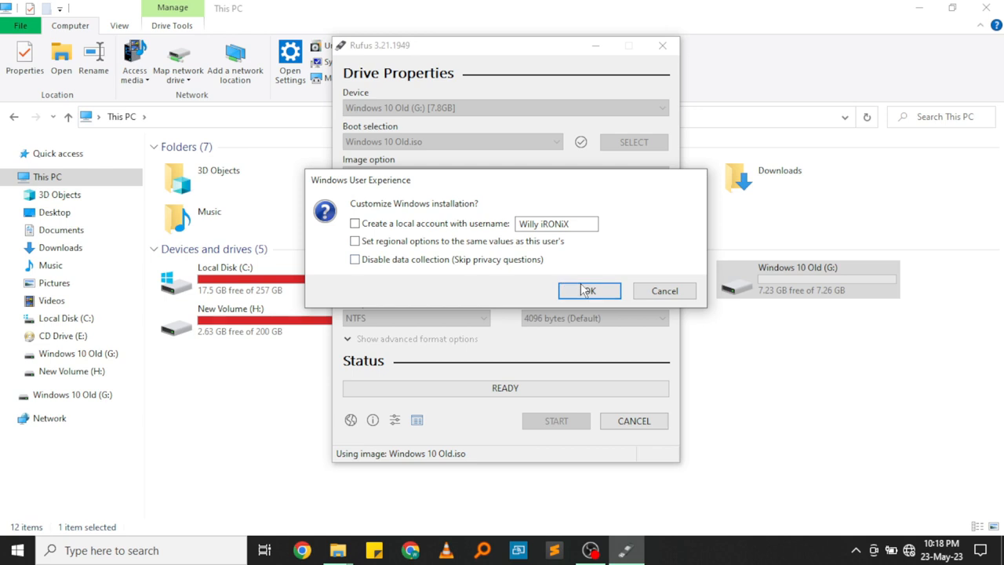
left_click(590, 290)
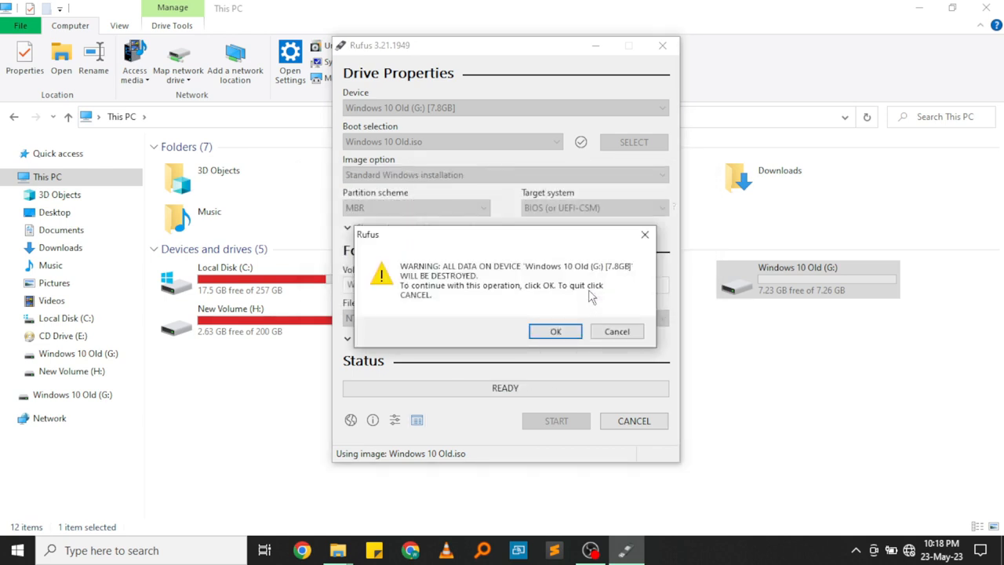
mouse_move(436, 281)
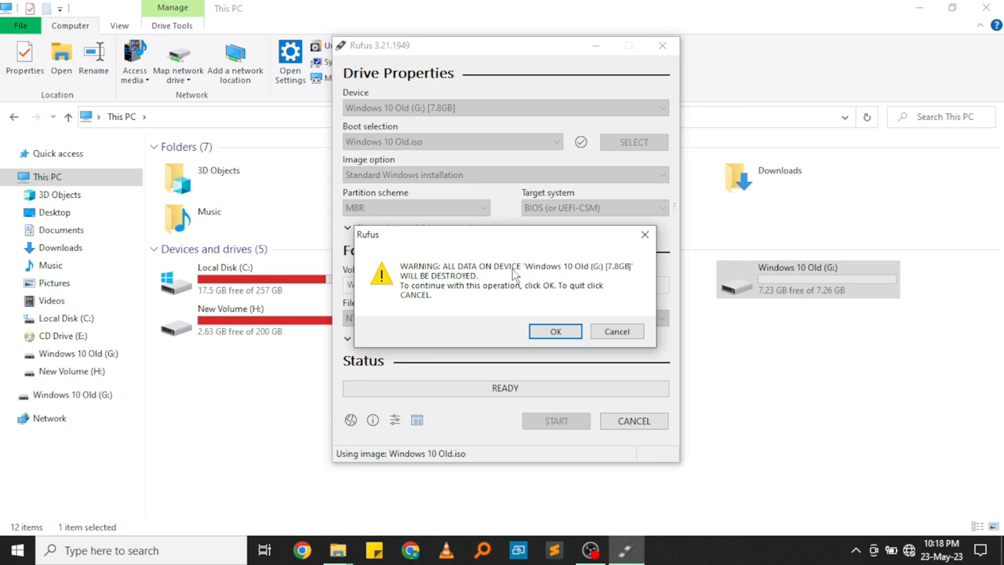
mouse_move(458, 284)
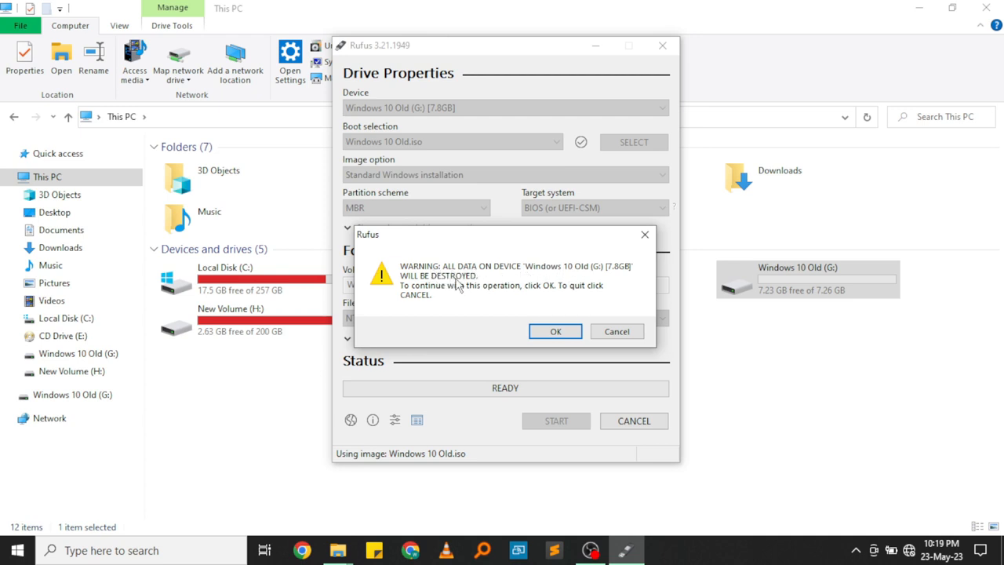
mouse_move(483, 295)
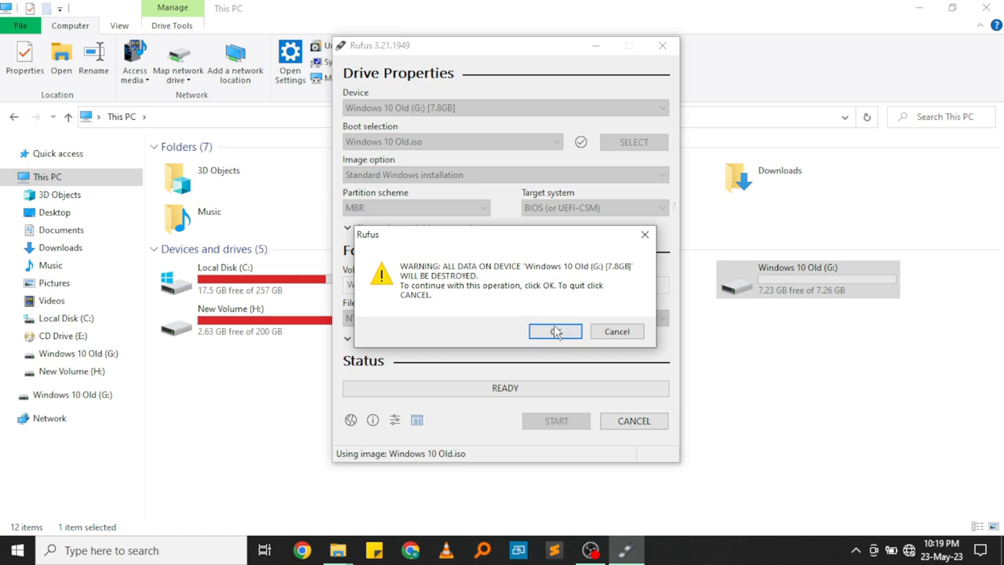
Confirm erasing the G: drive so Rufus writes the image until status reads READY.
left_click(556, 331)
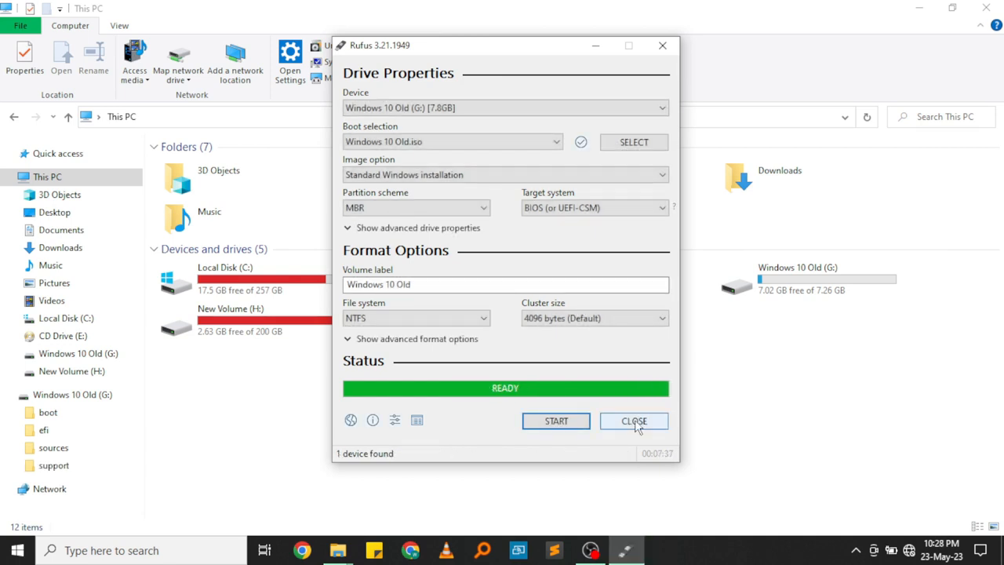
mouse_move(553, 71)
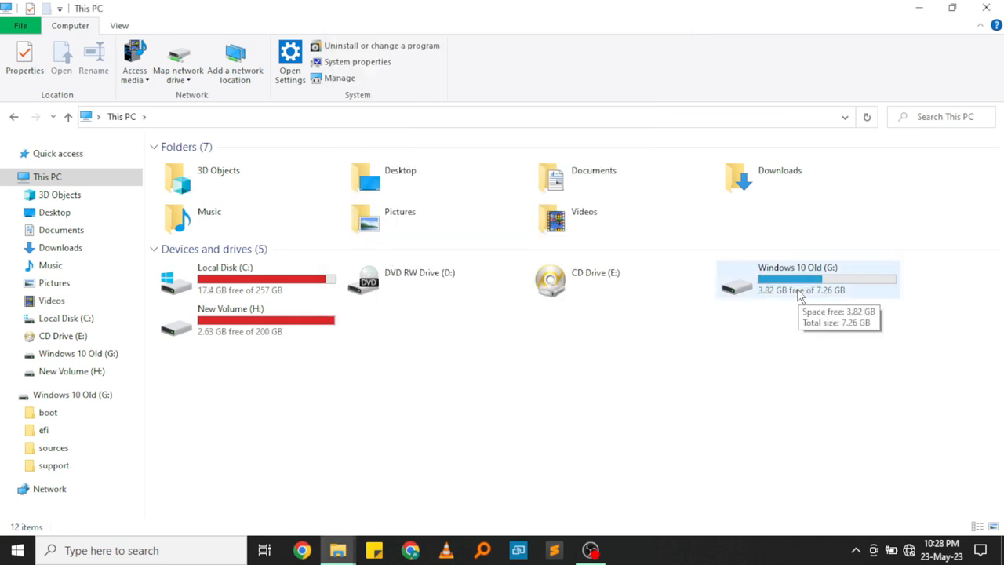
mouse_move(773, 342)
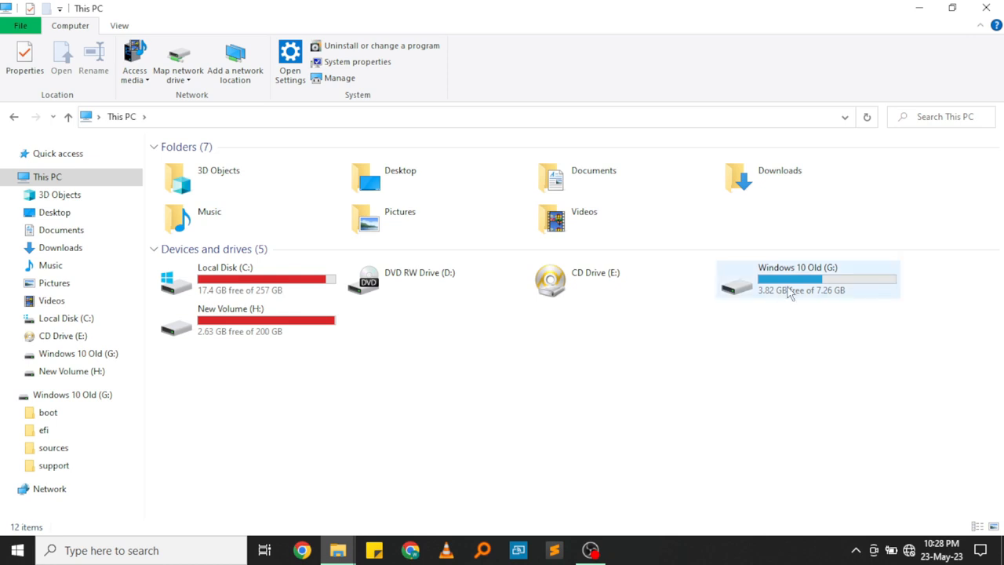
Eject the Windows 10 Old (G:) drive from This PC so it is safe to remove.
left_click(789, 282)
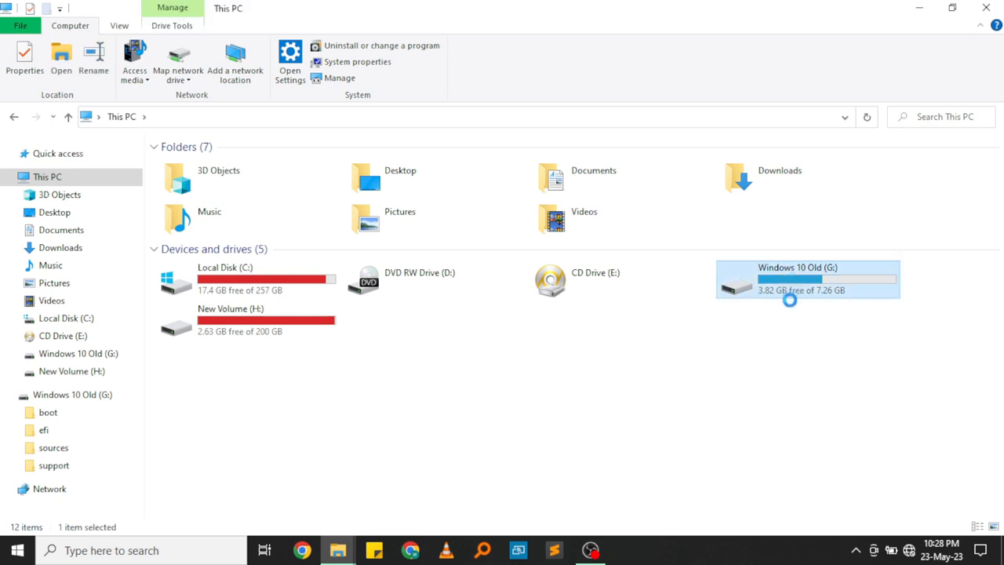
right_click(806, 279)
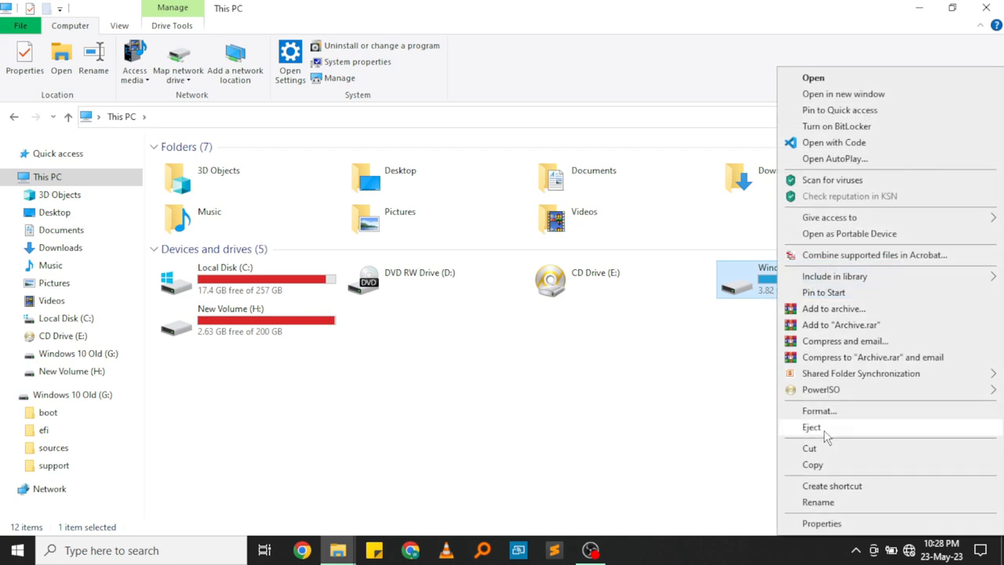
left_click(811, 427)
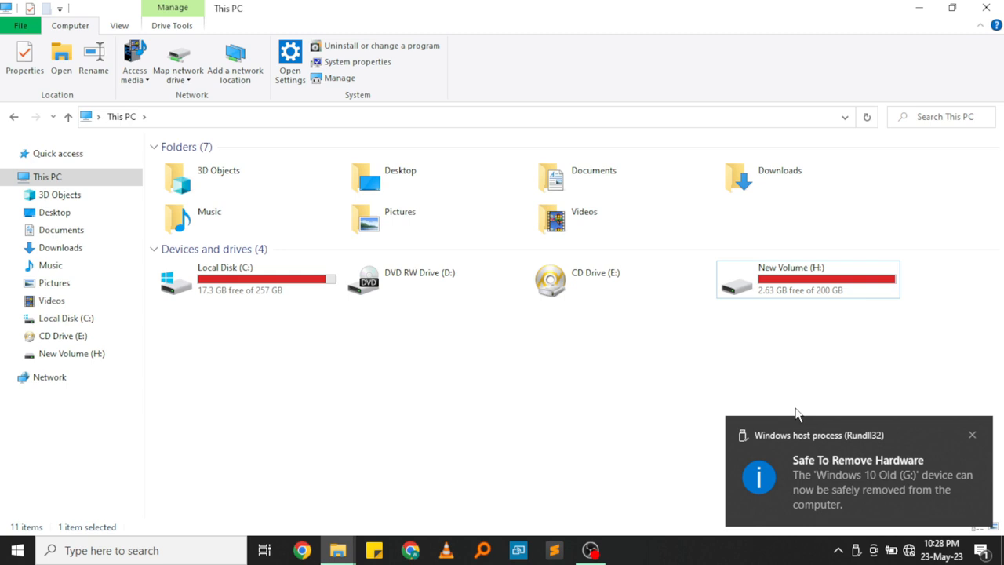
mouse_move(784, 402)
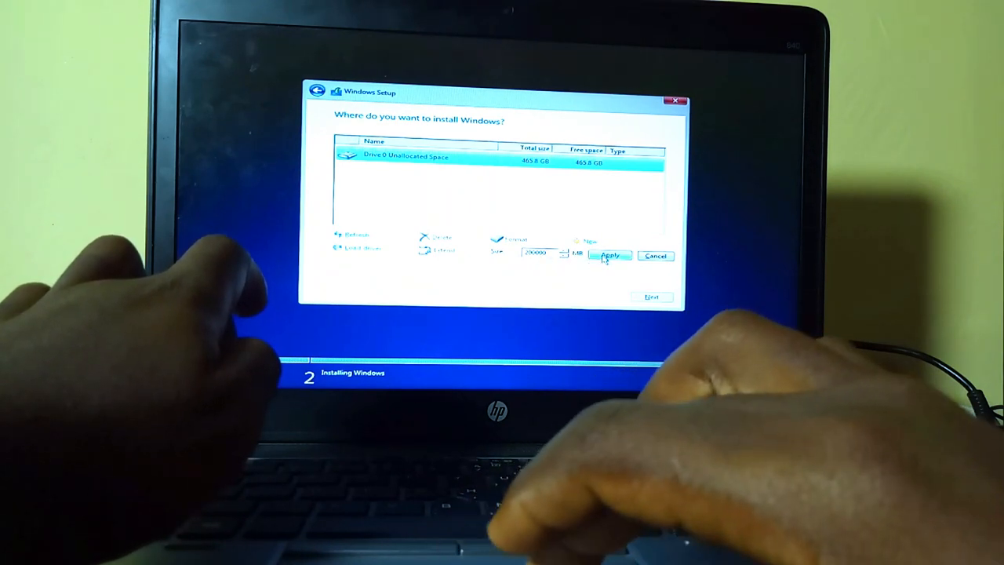
Apply the new partition on Drive 0, accept the extra system partitions, and proceed to install Windows.
left_click(610, 256)
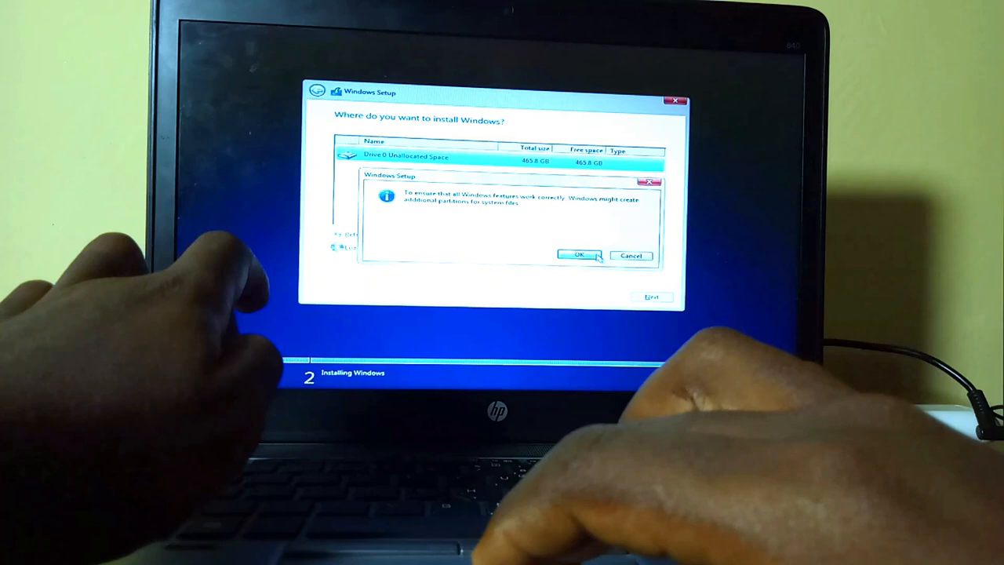
left_click(580, 254)
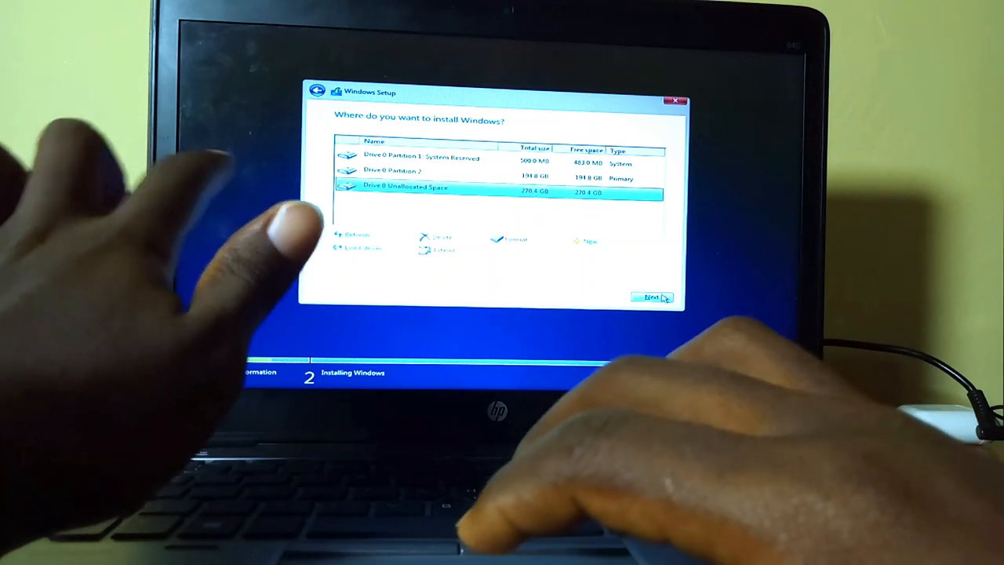
left_click(653, 295)
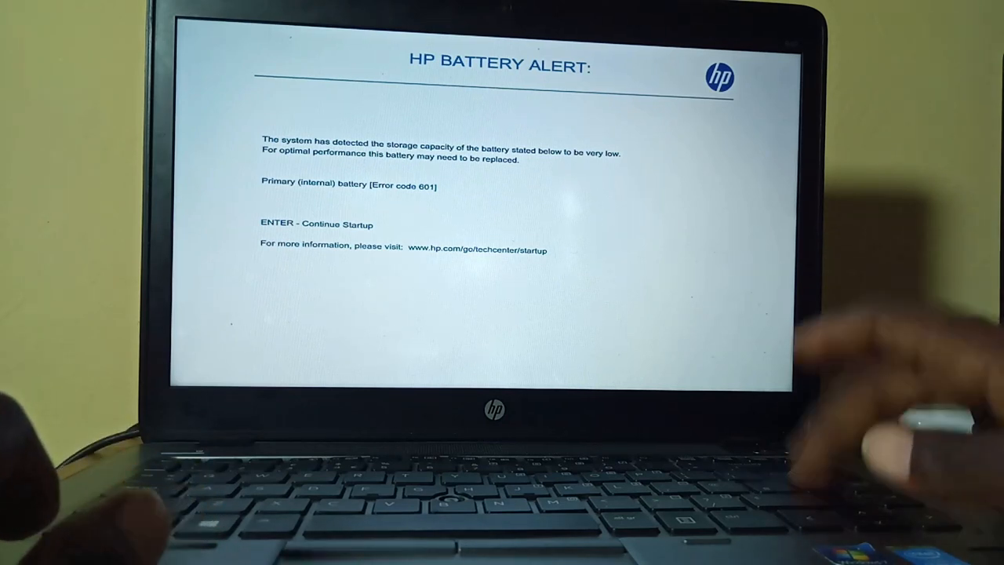
Continue startup past the HP low-capacity battery alert.
key("enter")
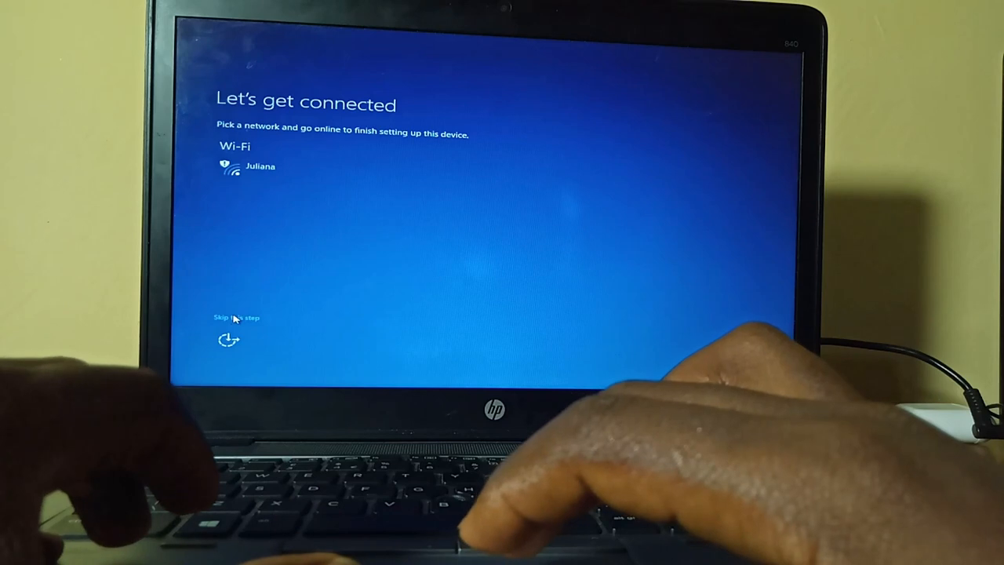
Skip the Wi-Fi connection and accept the express settings on Get going fast.
left_click(235, 317)
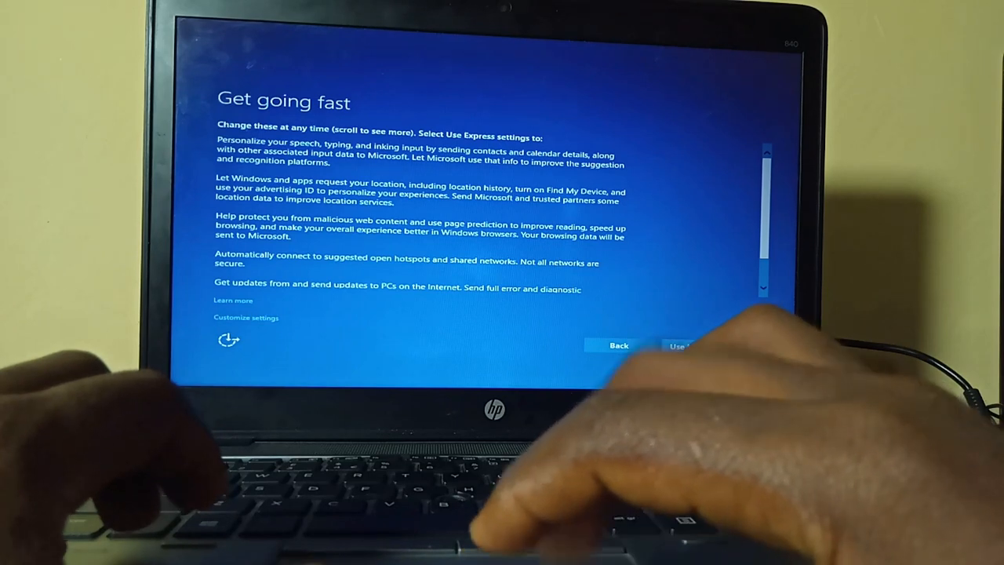
left_click(681, 345)
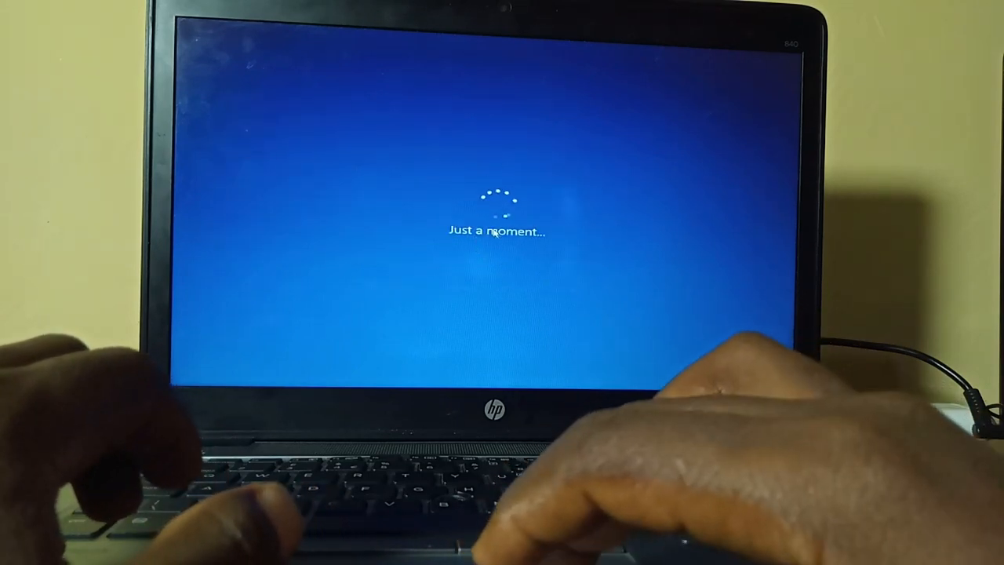